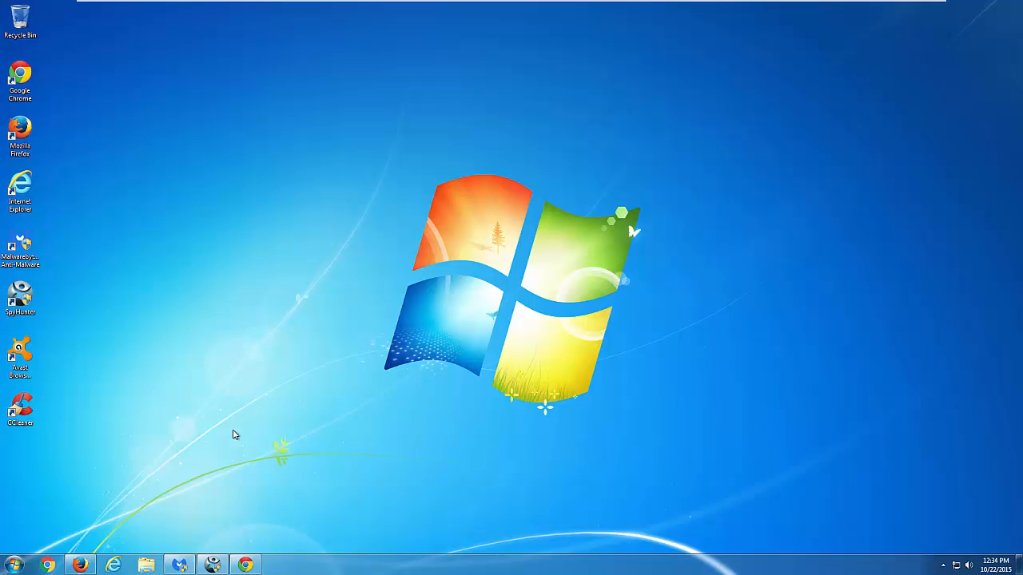
Show the SideCubes search page in both browsers, then close the Firefox window.
click(246, 566)
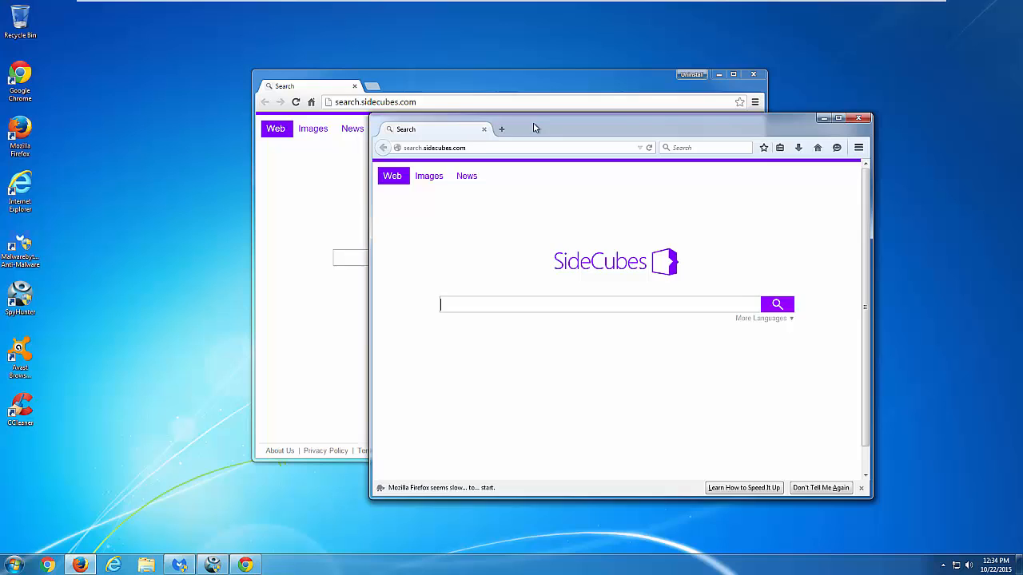
drag(535, 128, 415, 144)
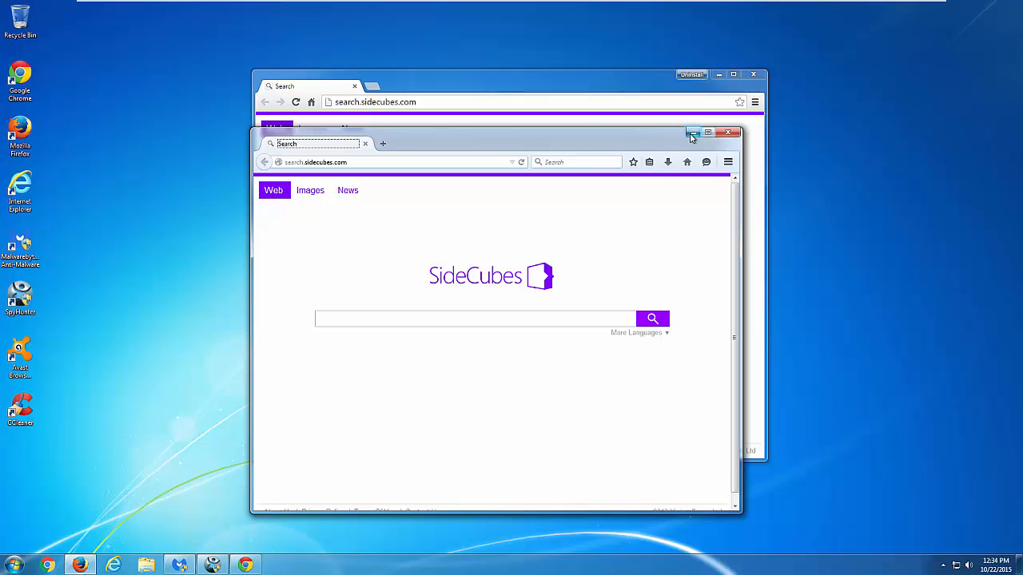
click(729, 131)
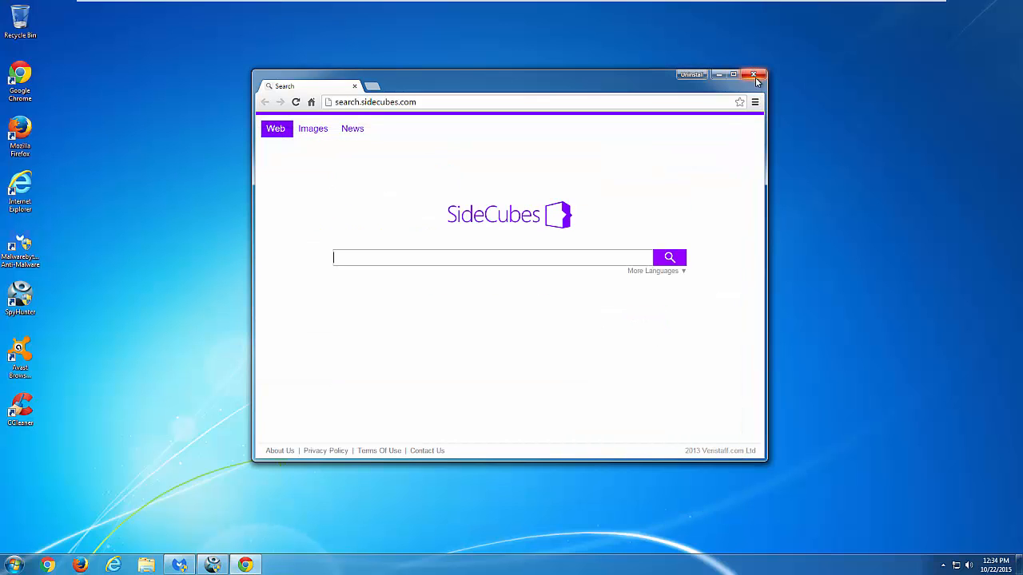
Close Chrome and reach the Control Panel from the Start menu.
click(753, 75)
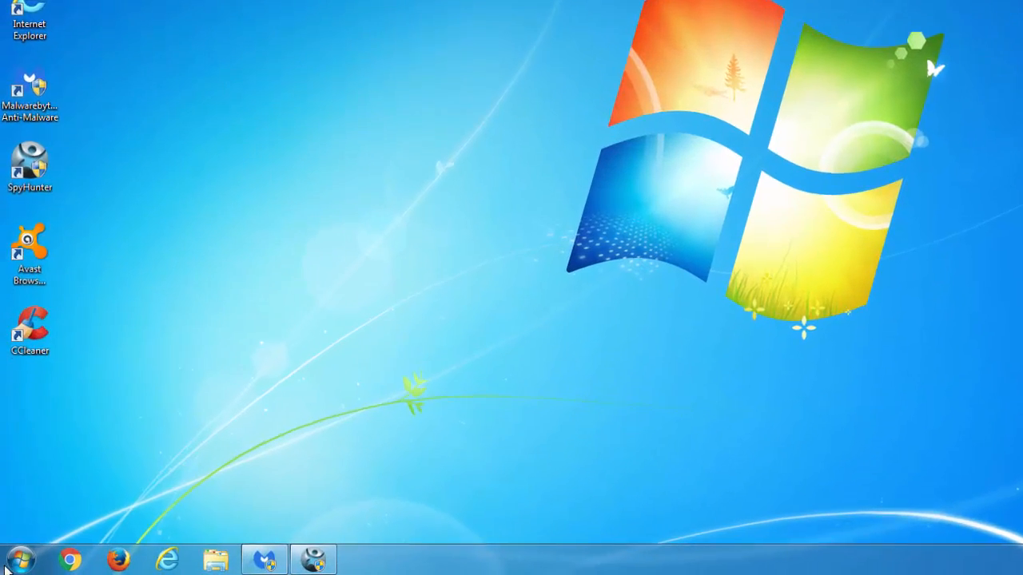
click(19, 560)
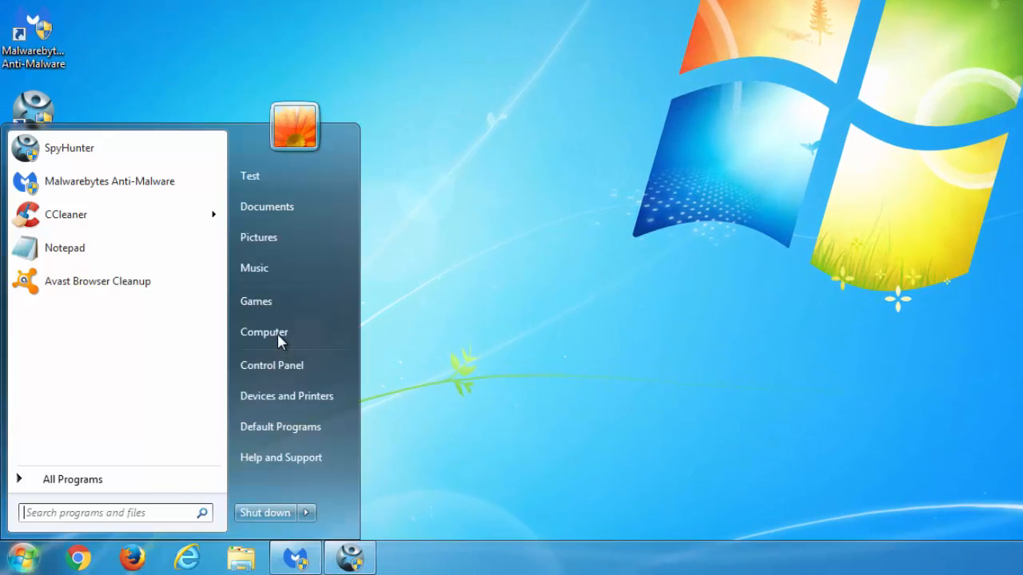
mouse_move(278, 338)
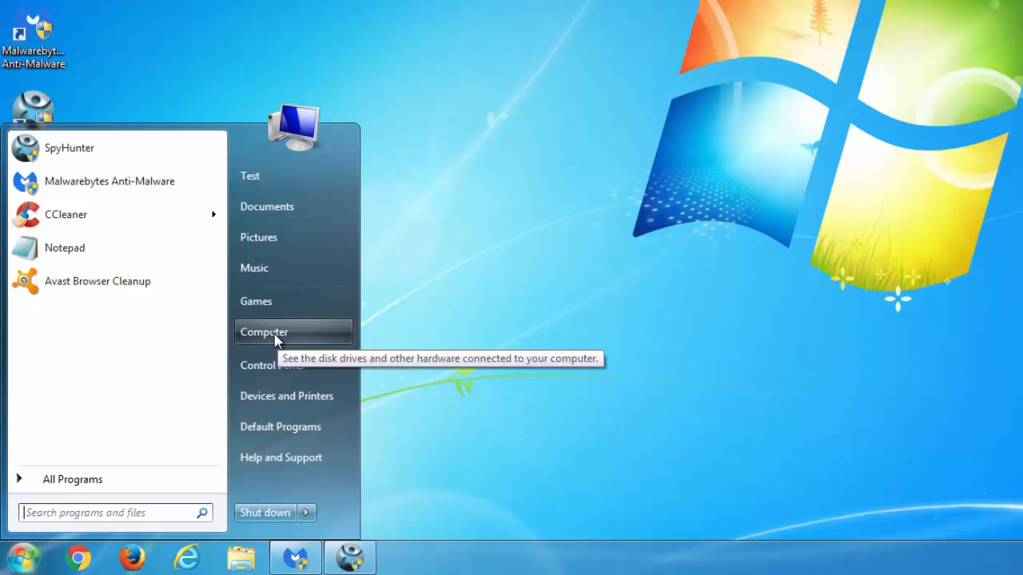
mouse_move(272, 364)
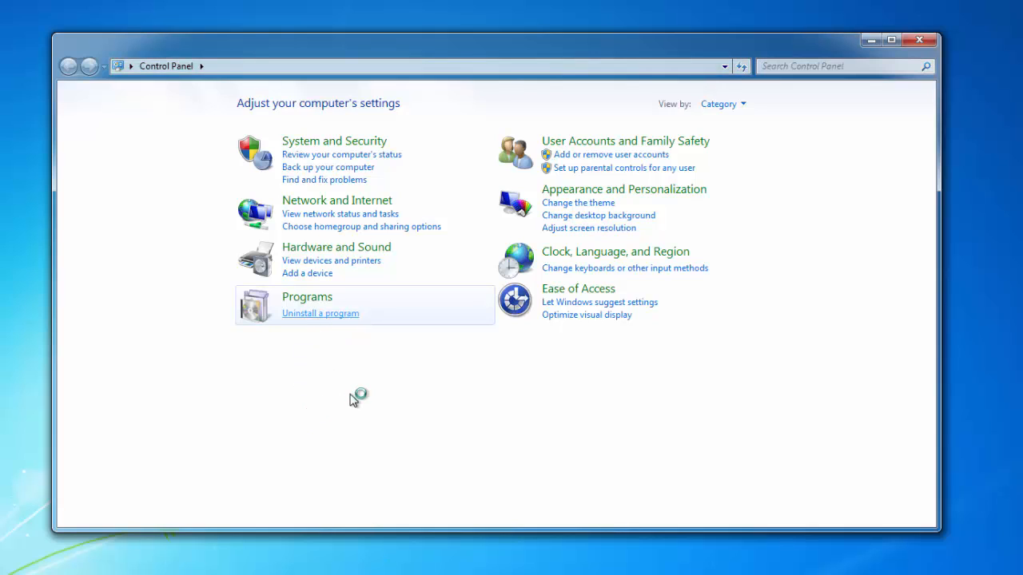
mouse_move(414, 243)
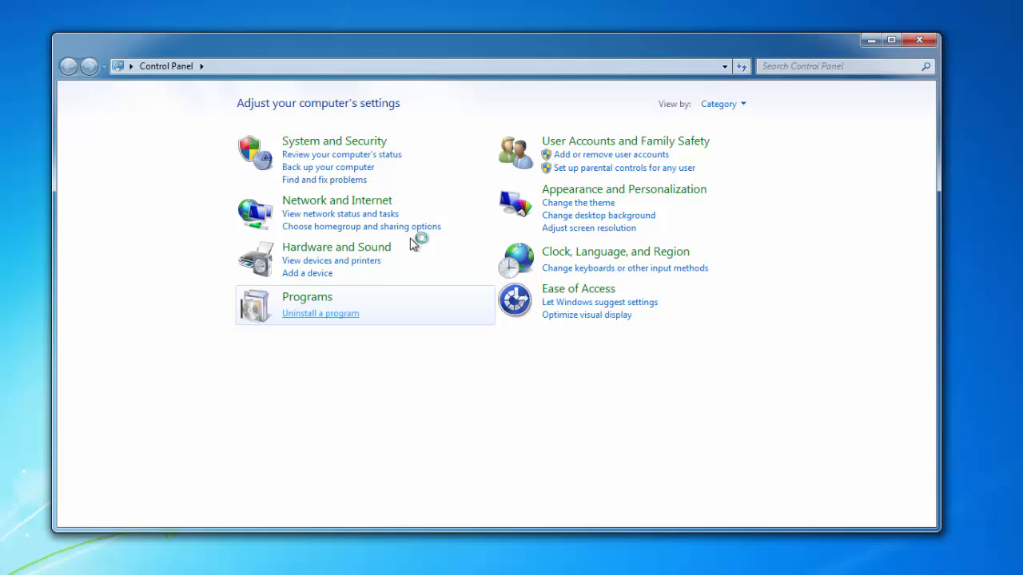
Uninstall SideCubes from Programs and Features so it no longer appears in the list.
click(320, 312)
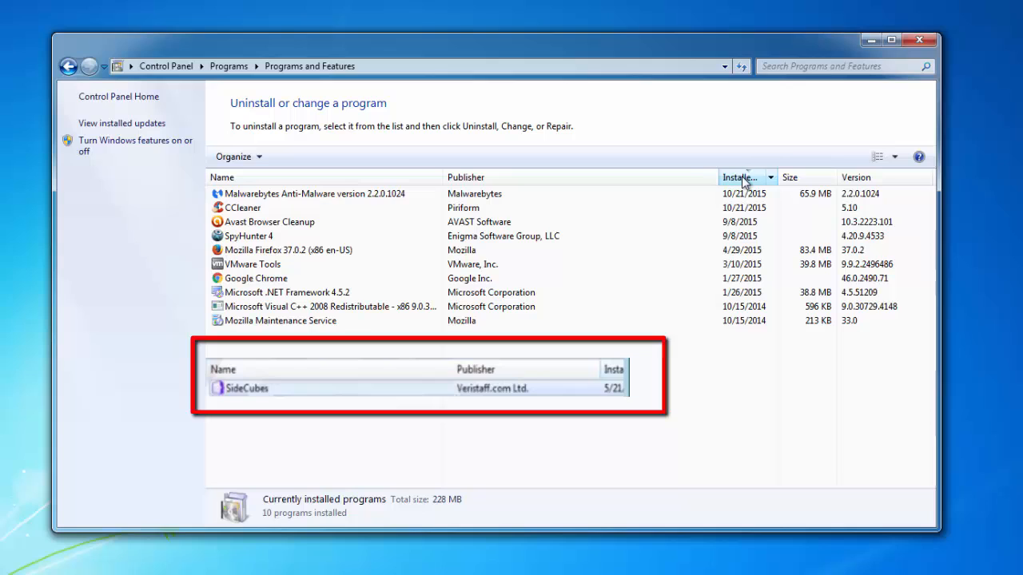
click(467, 176)
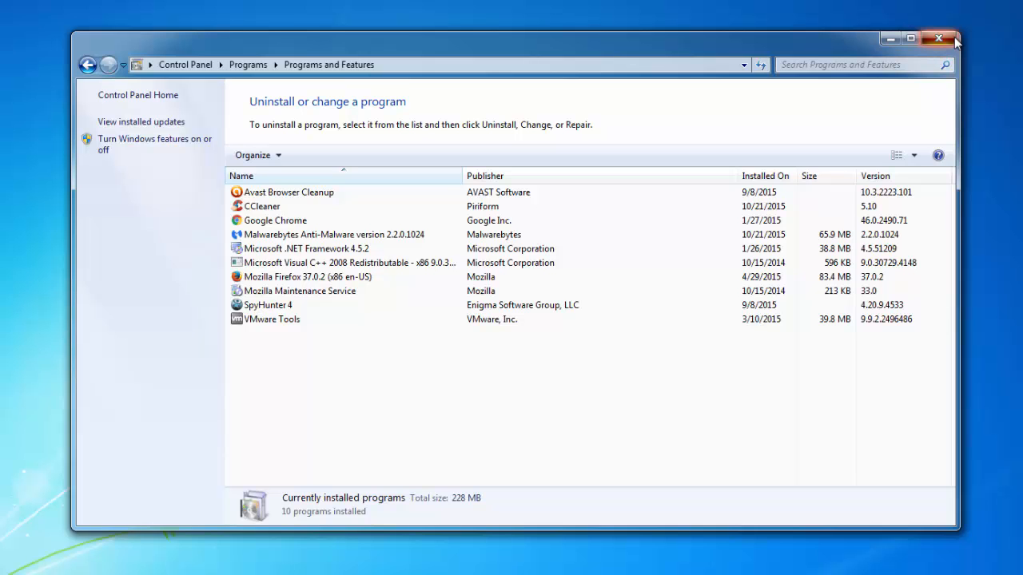
Review SpyHunter's 13 detected threats, including SideCubes, and start Fix Threats.
click(943, 38)
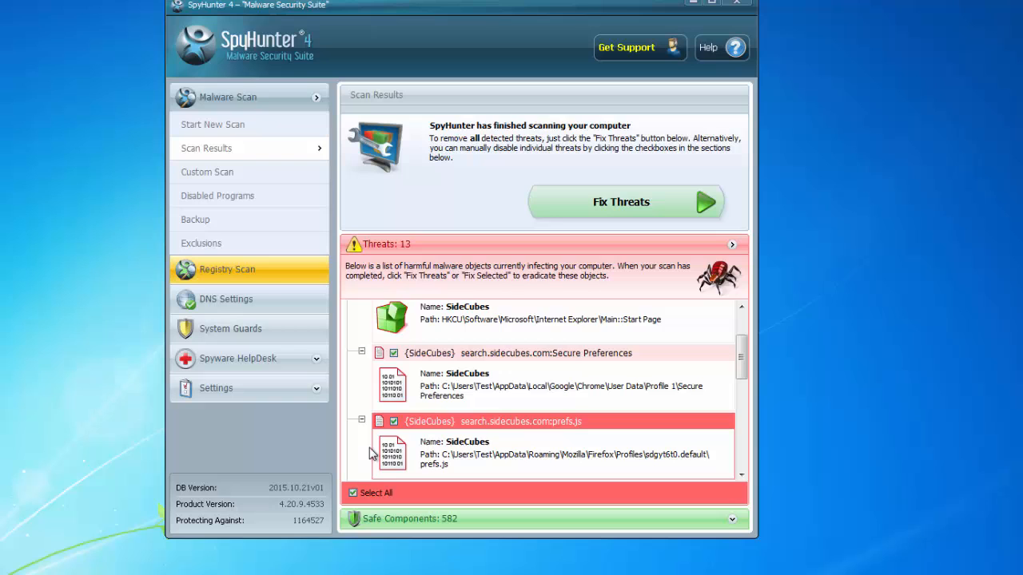
scroll(down, 3)
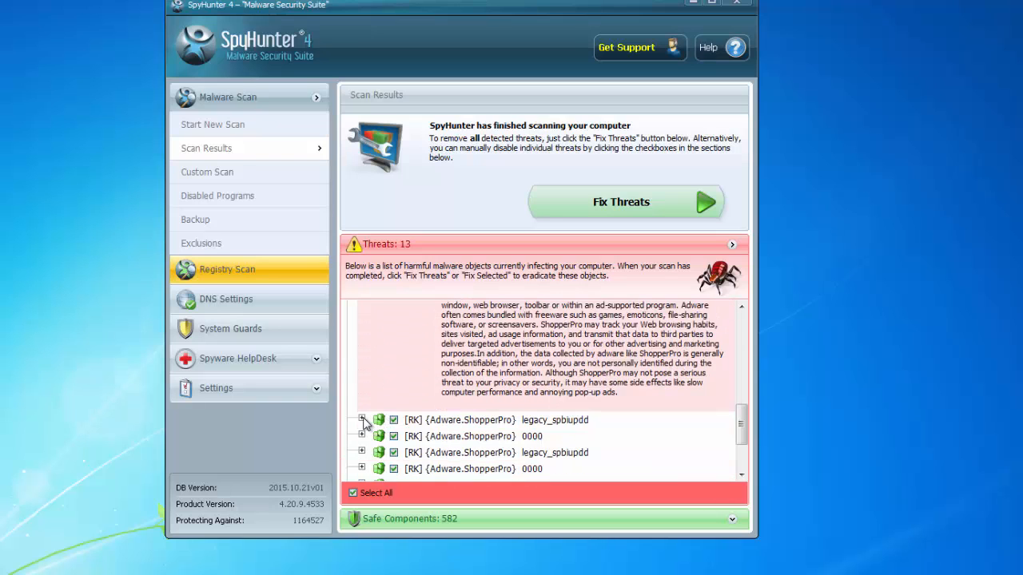
click(362, 419)
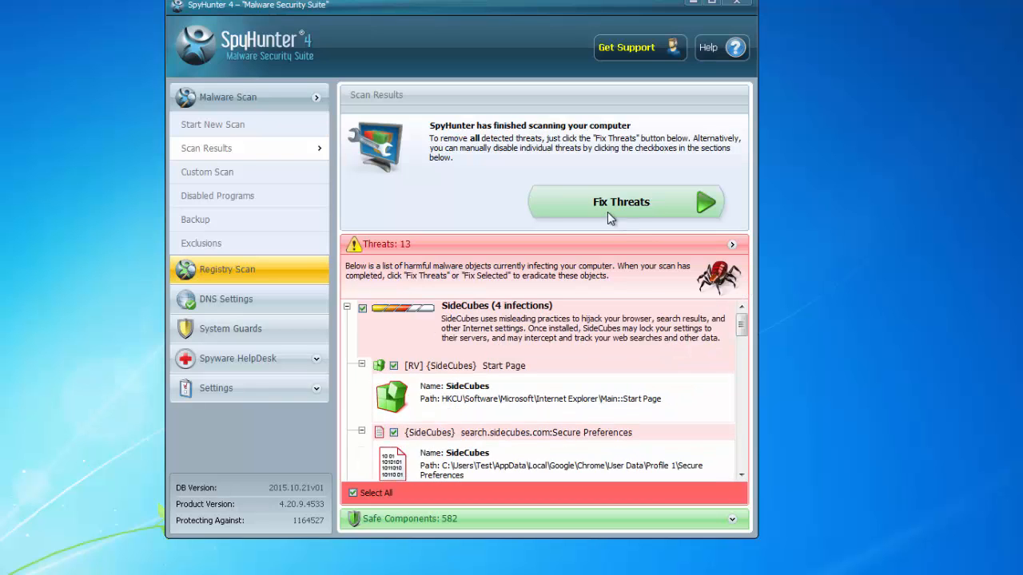
click(626, 201)
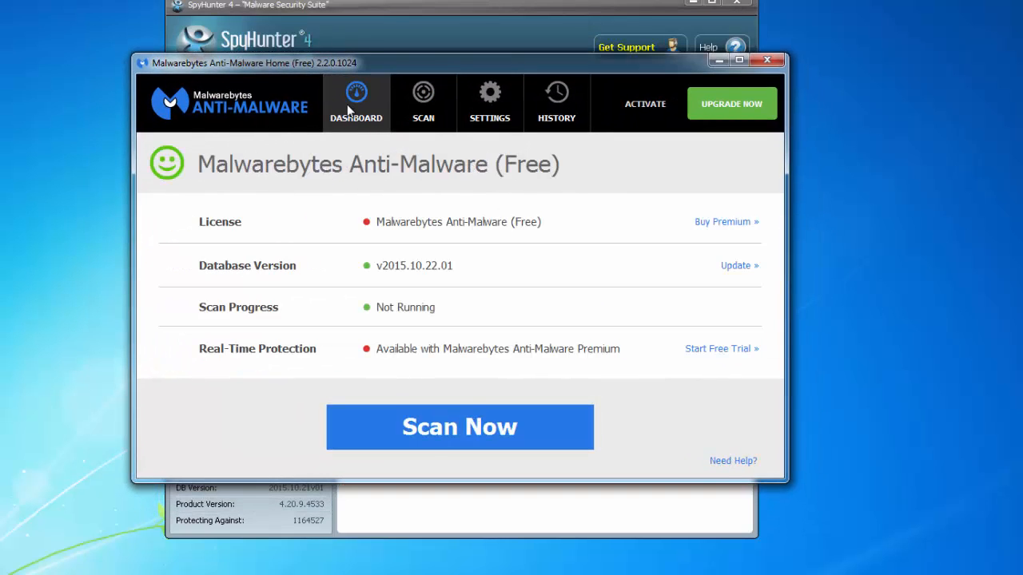
mouse_move(770, 73)
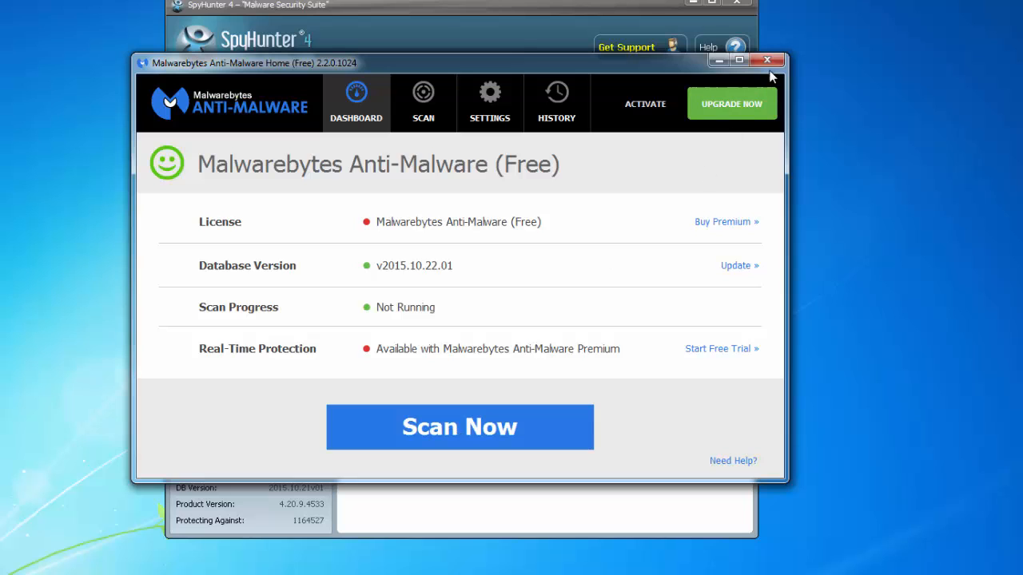
Close Malwarebytes Anti-Malware and answer SpyHunter's Restart PC prompt.
click(768, 60)
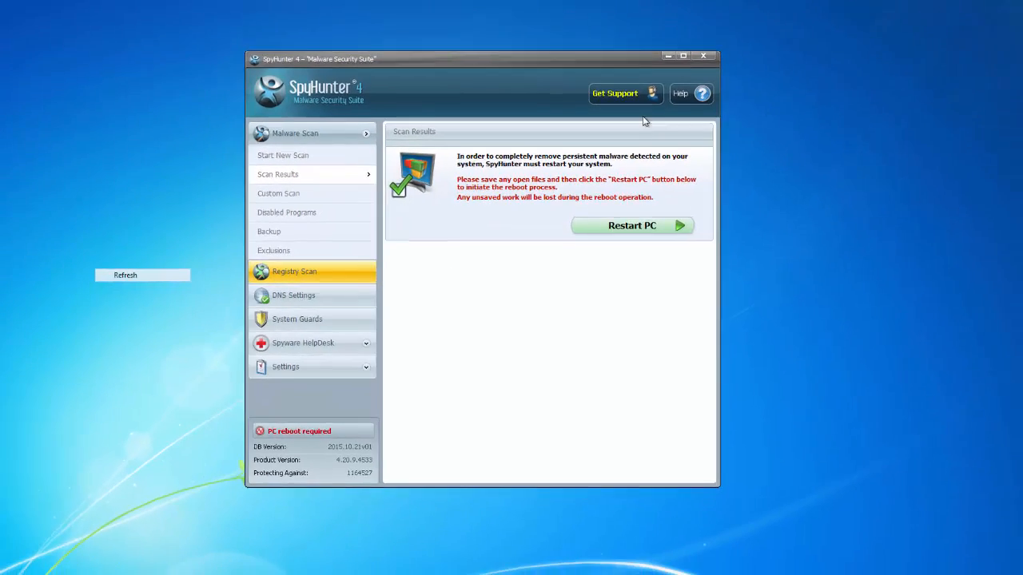
click(632, 225)
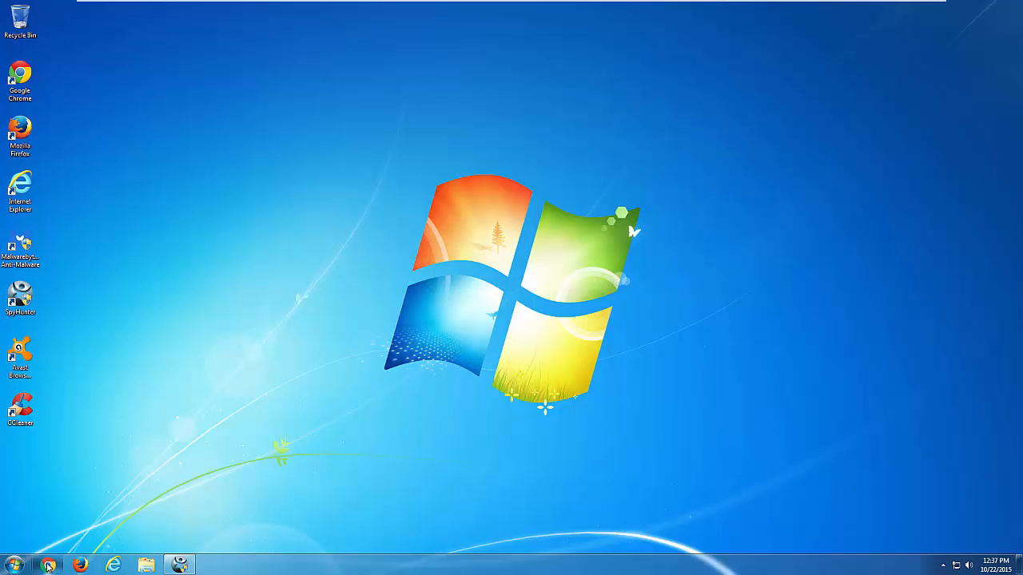
mouse_move(185, 371)
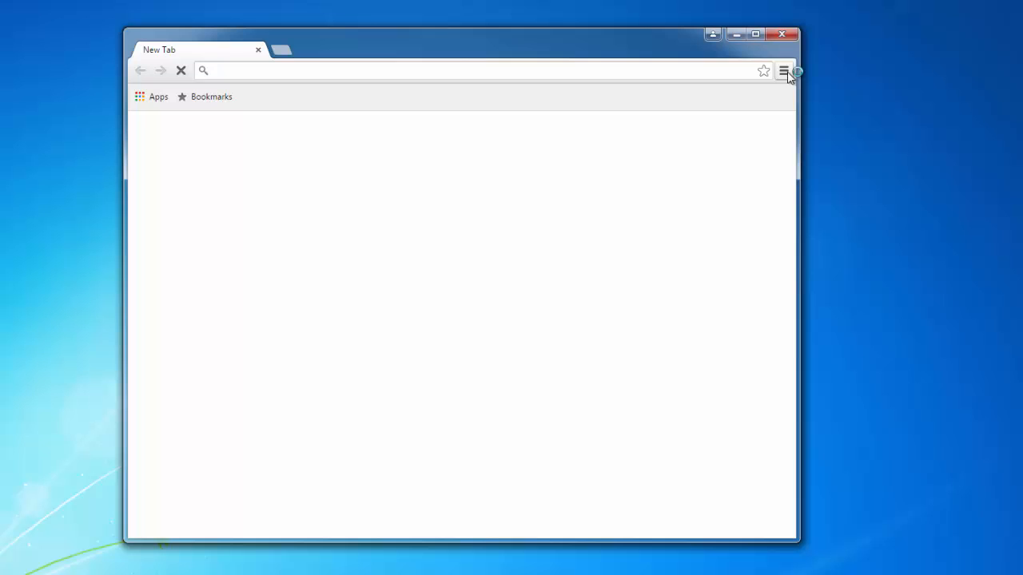
Check Chrome's Extensions page via Settings and confirm no extensions are installed.
click(783, 71)
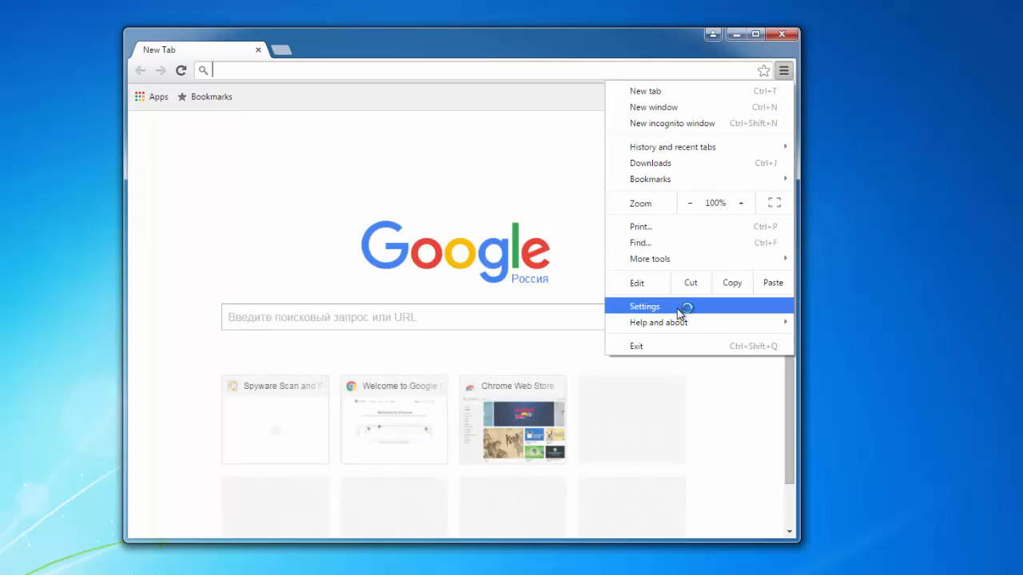
click(644, 306)
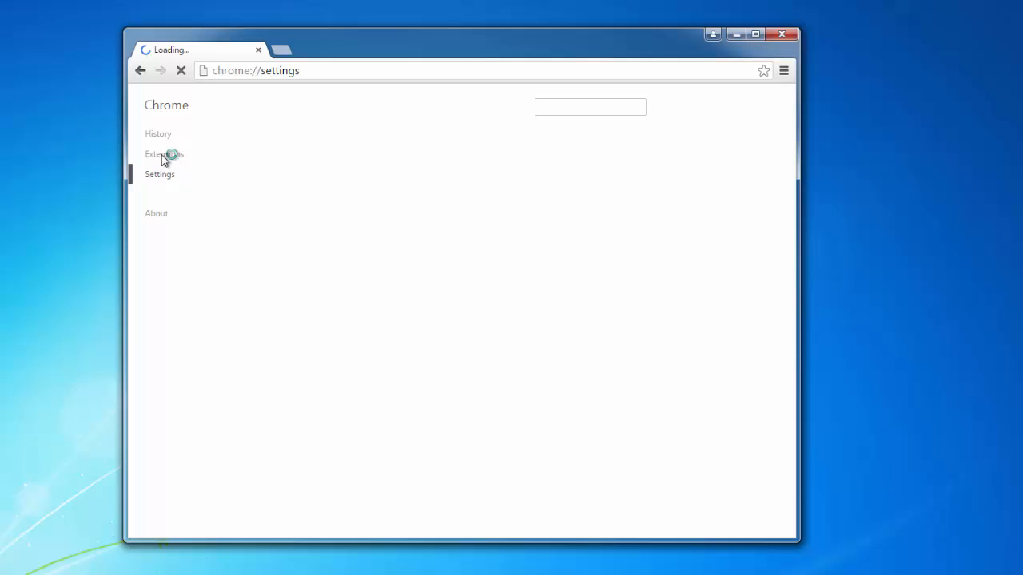
click(163, 154)
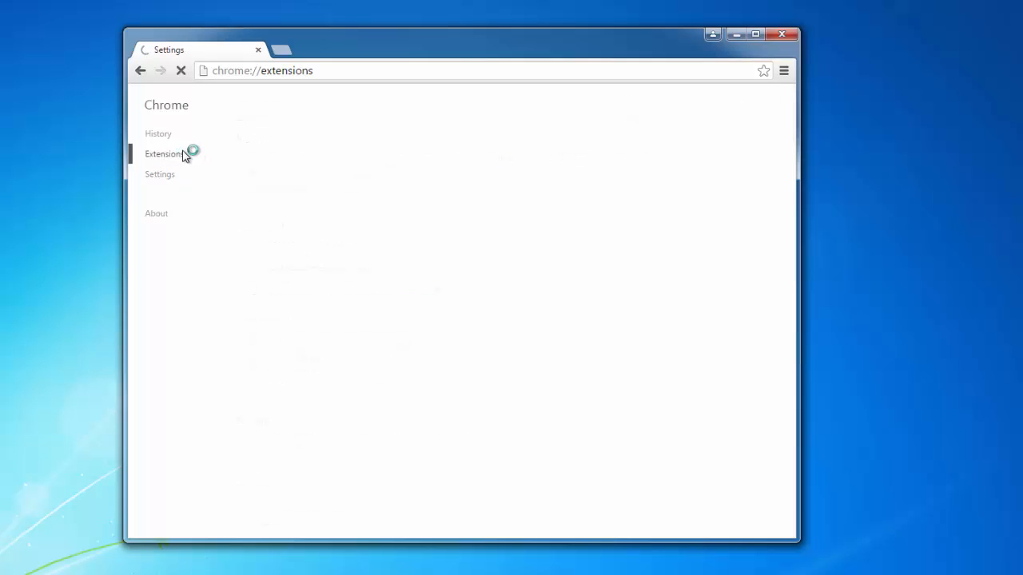
click(163, 154)
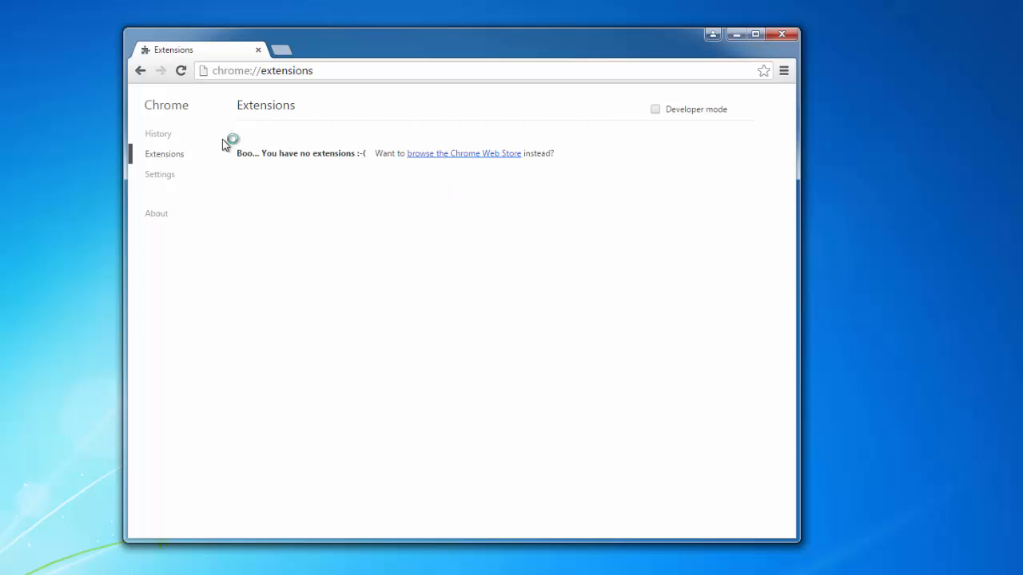
mouse_move(175, 135)
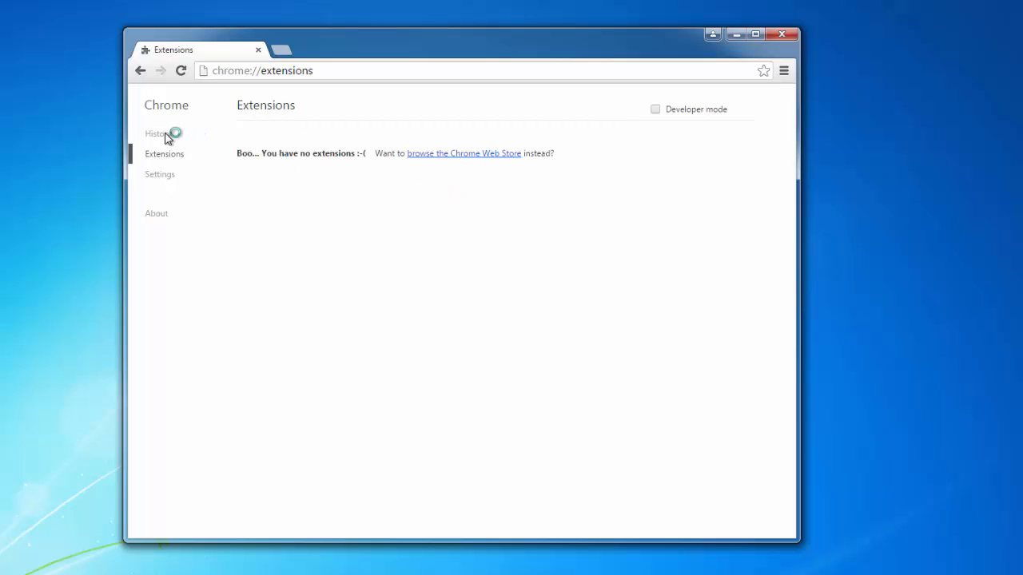
mouse_move(683, 199)
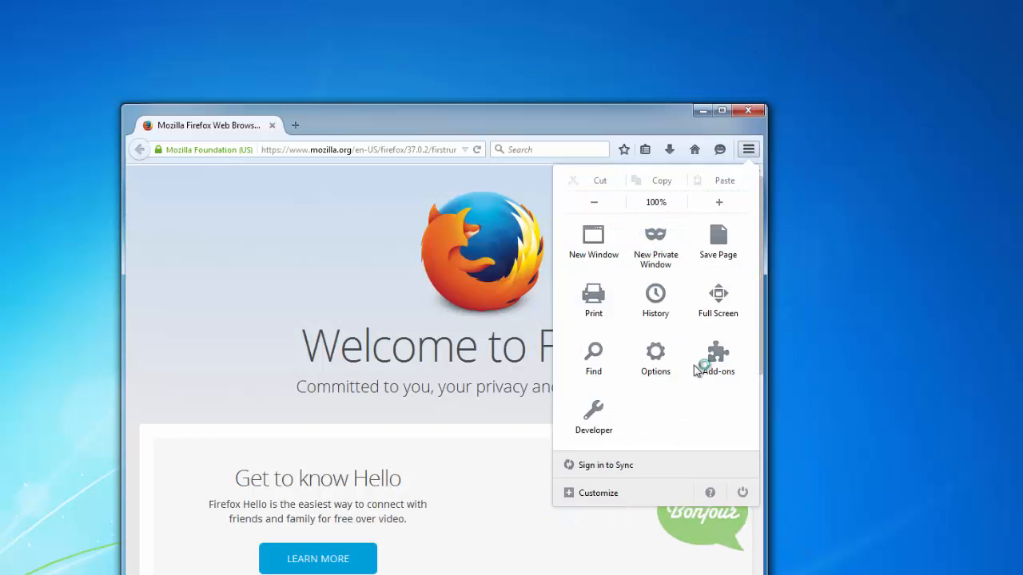
Check Firefox's Add-ons Manager shows no extensions, then close Firefox with both tabs.
click(715, 358)
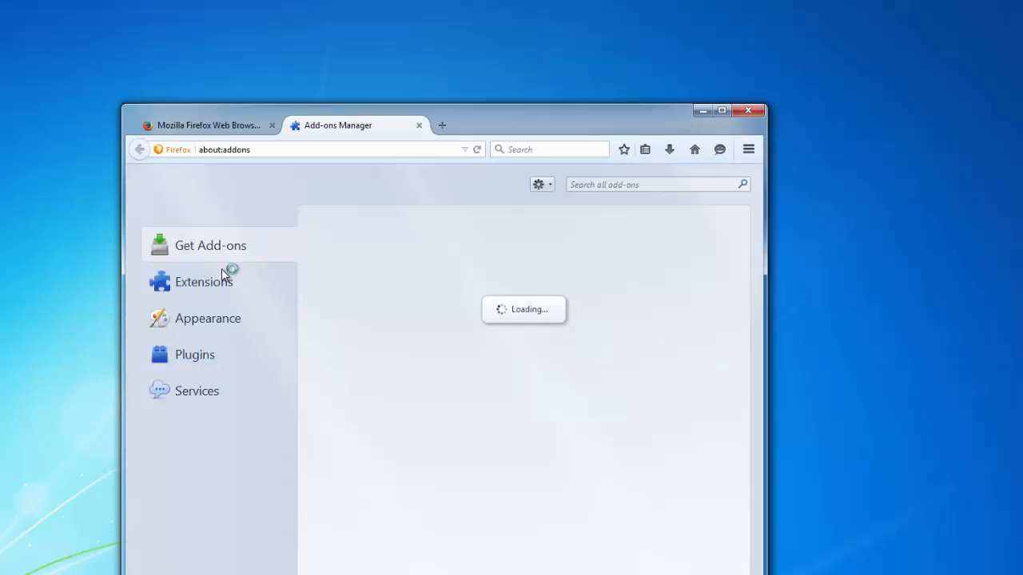
click(195, 355)
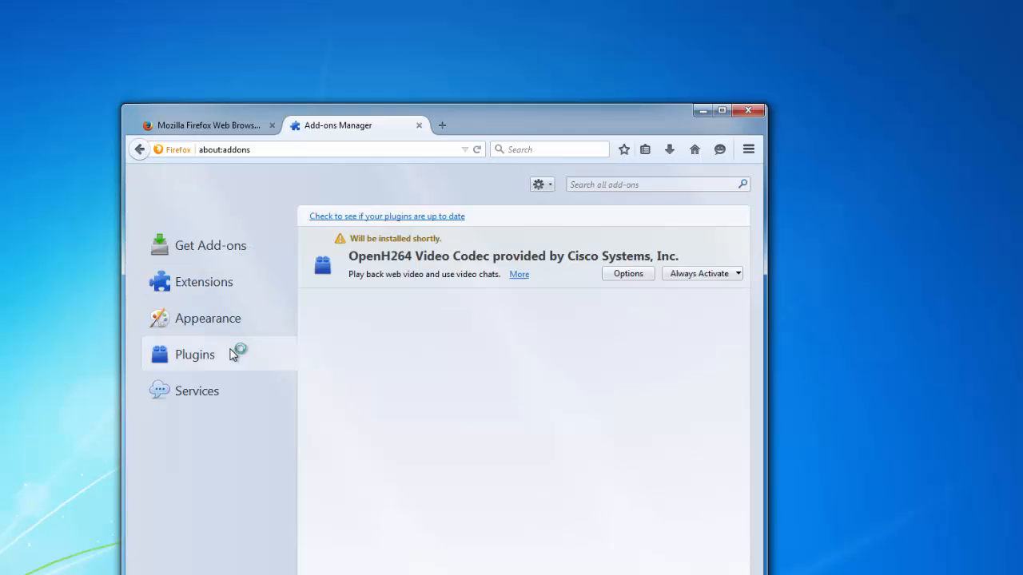
click(202, 281)
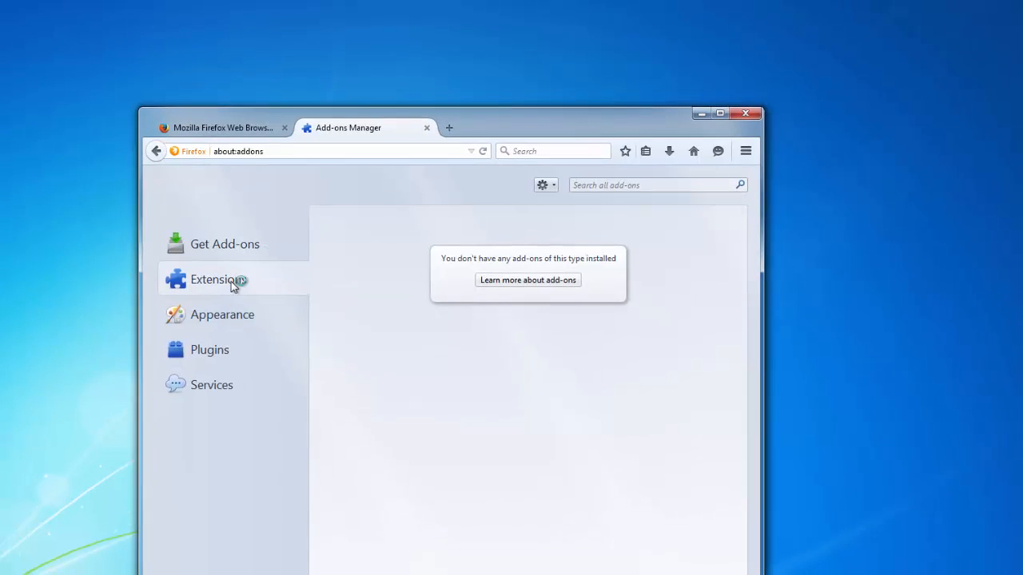
click(744, 111)
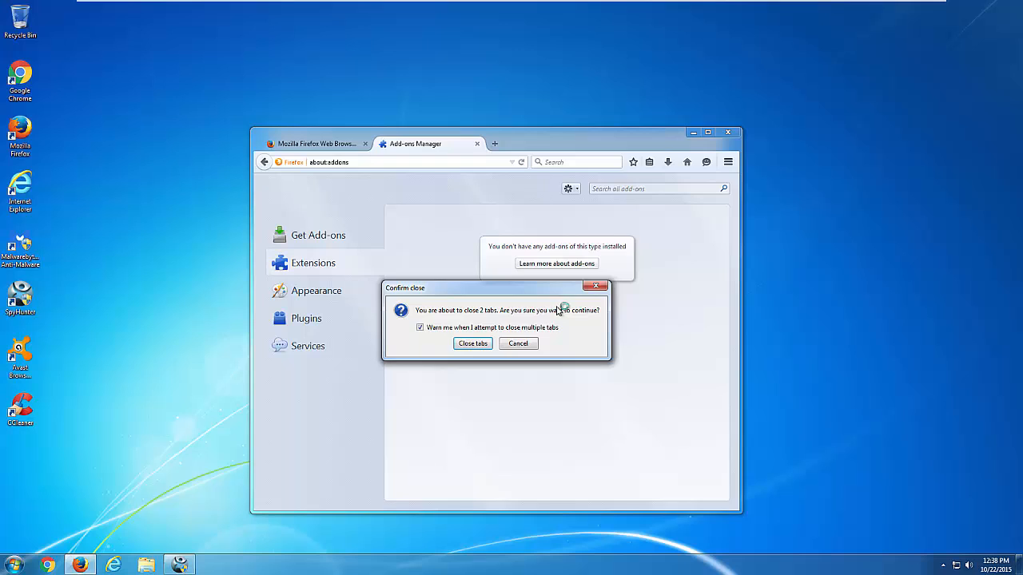
click(473, 342)
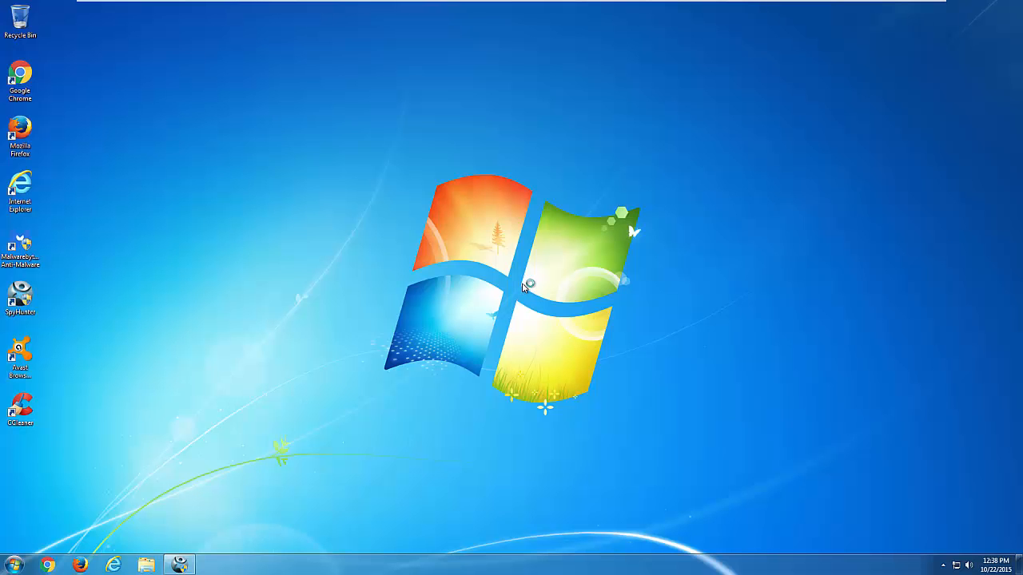
Reset Internet Explorer and Chrome in Avast Browser Cleanup with Google as search provider, then finish.
click(19, 352)
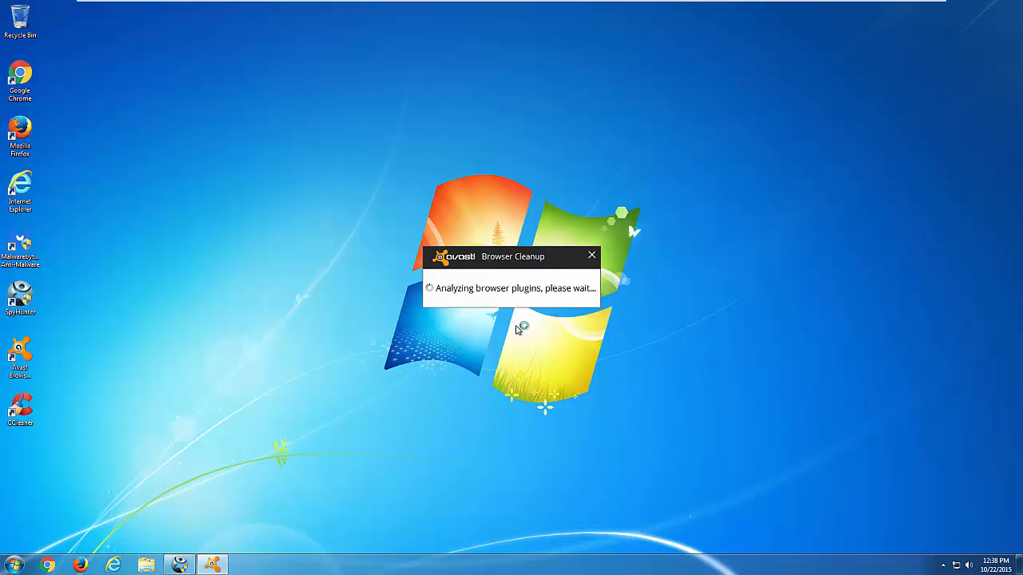
mouse_move(531, 342)
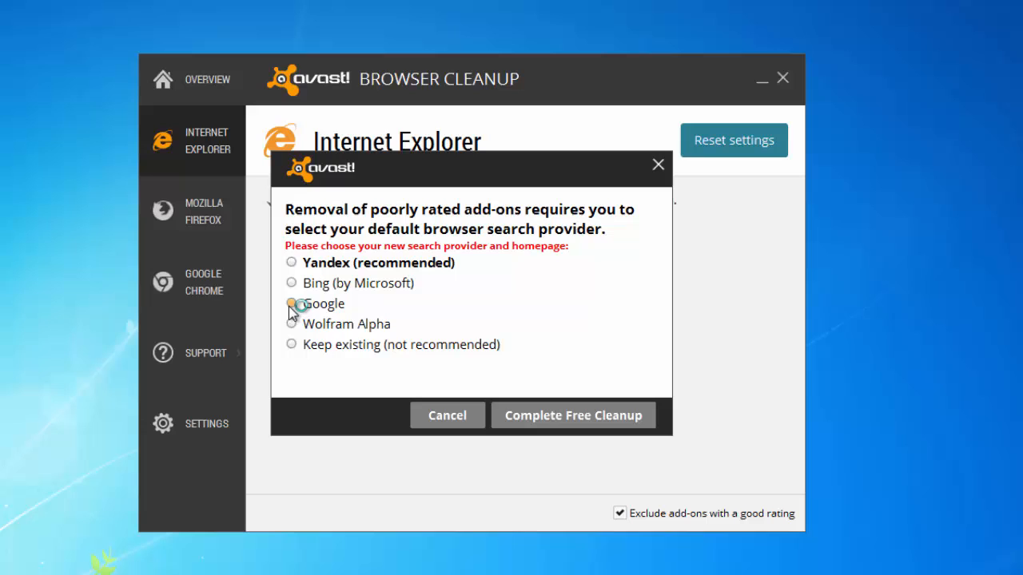
click(572, 416)
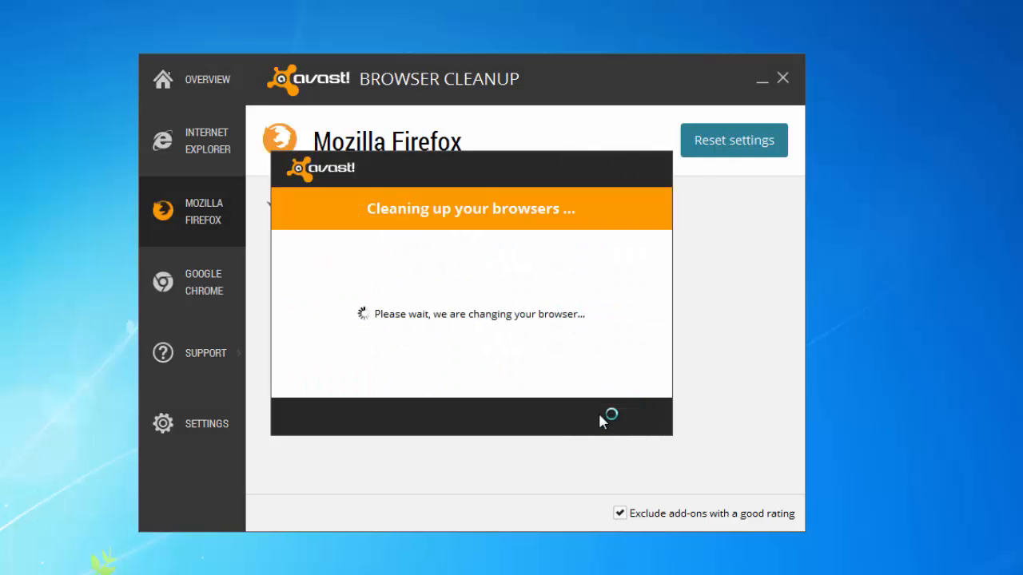
click(191, 282)
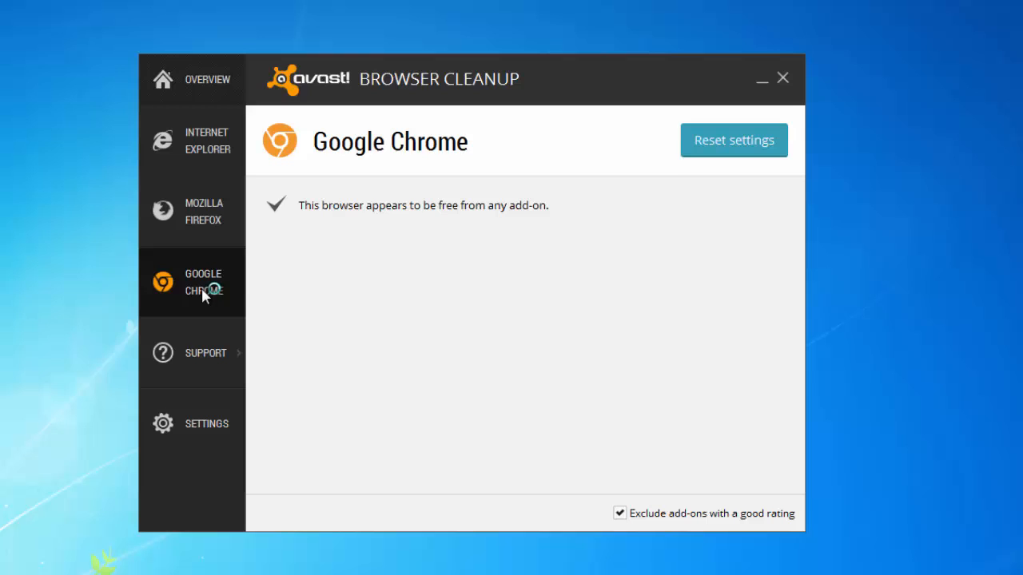
click(732, 141)
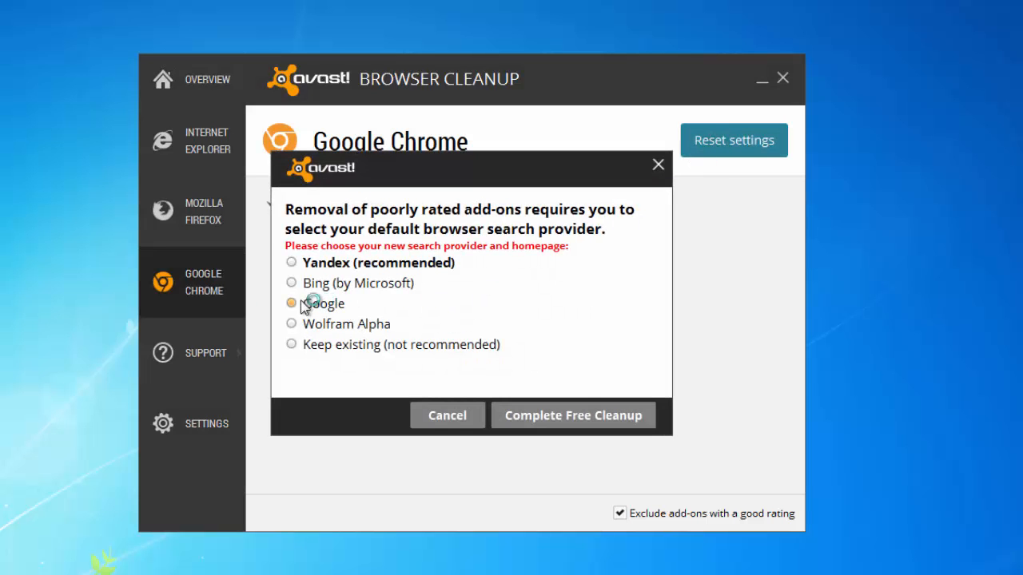
click(572, 416)
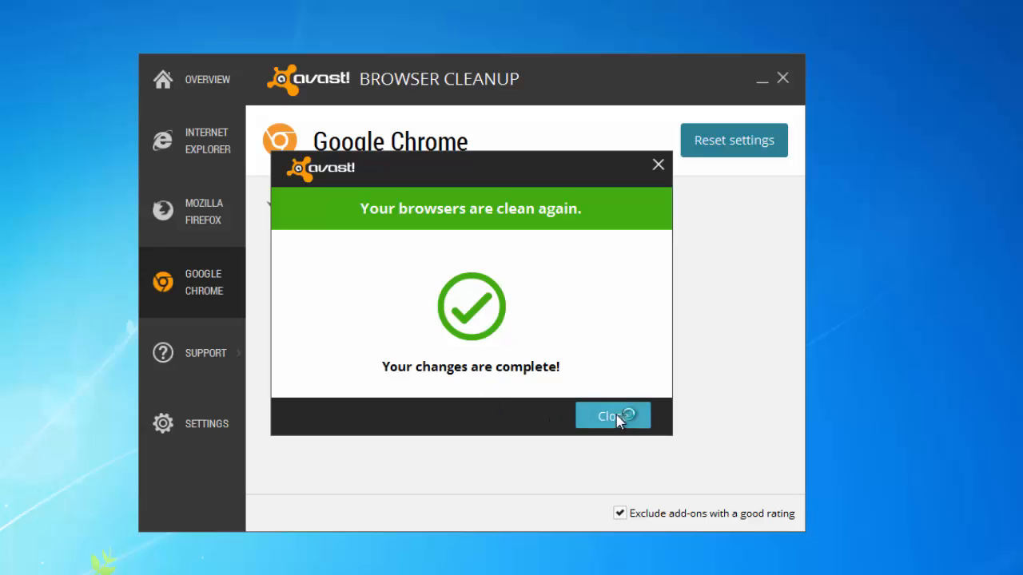
click(614, 416)
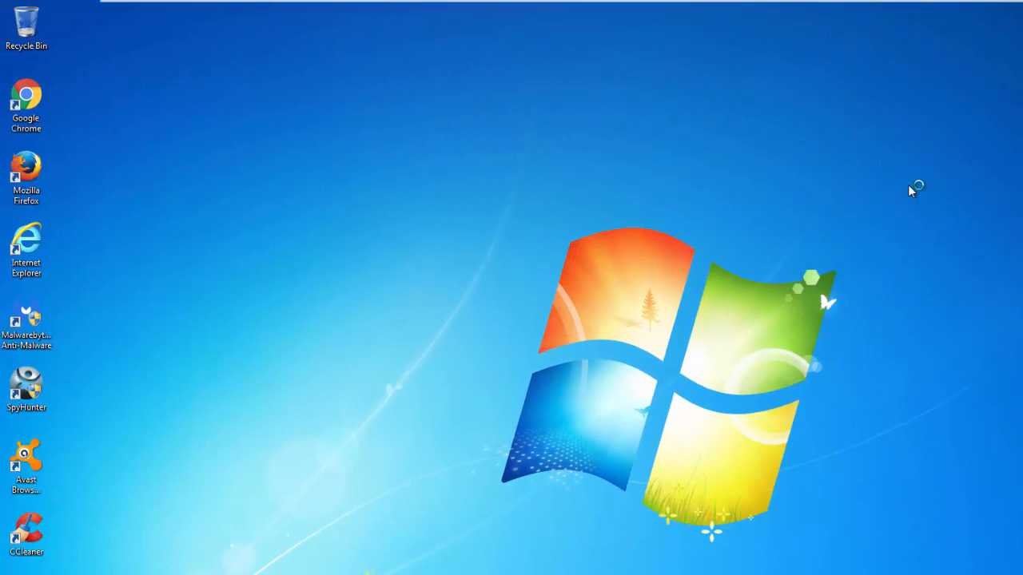
click(26, 249)
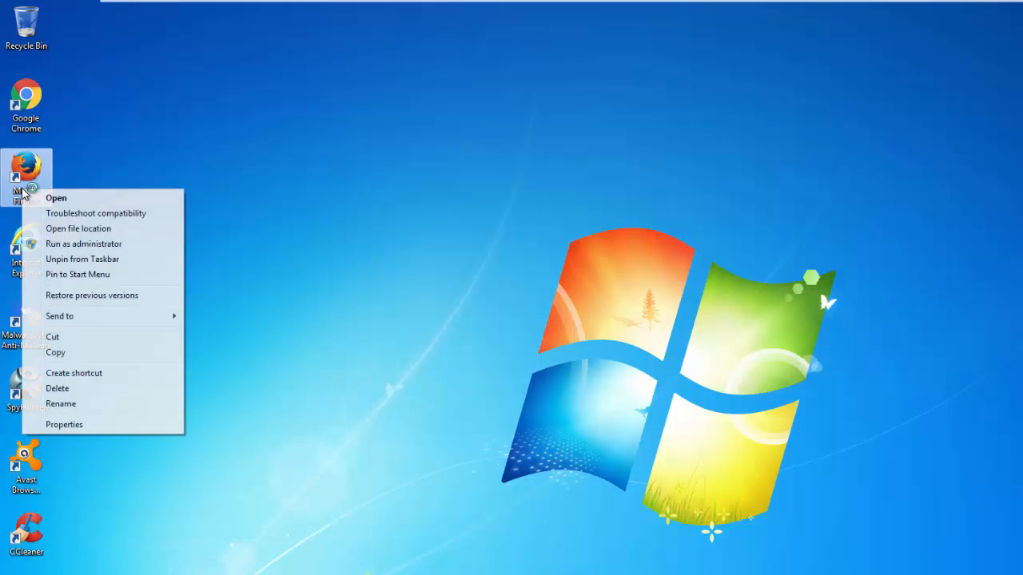
click(64, 425)
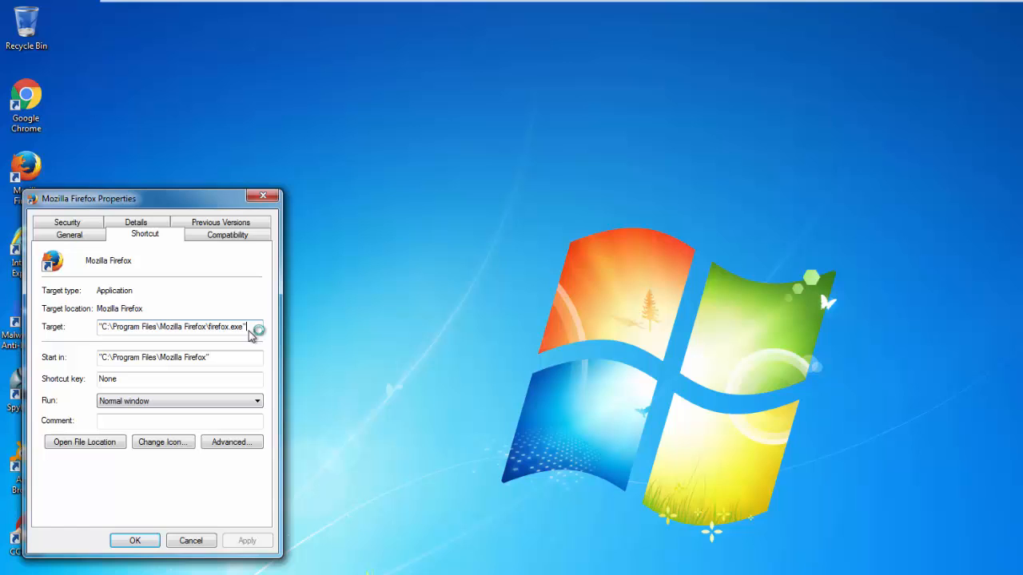
right_click(26, 96)
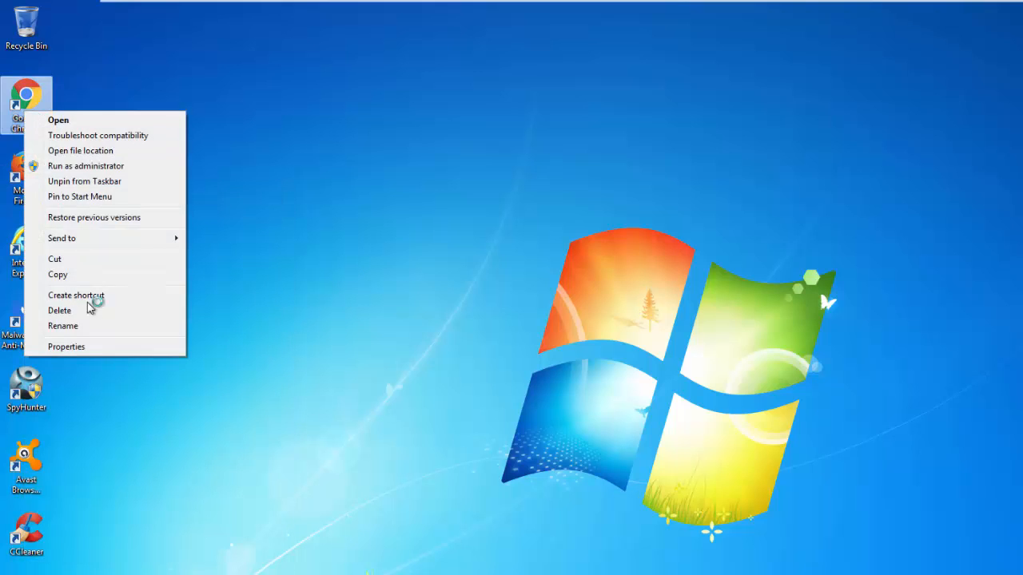
click(67, 345)
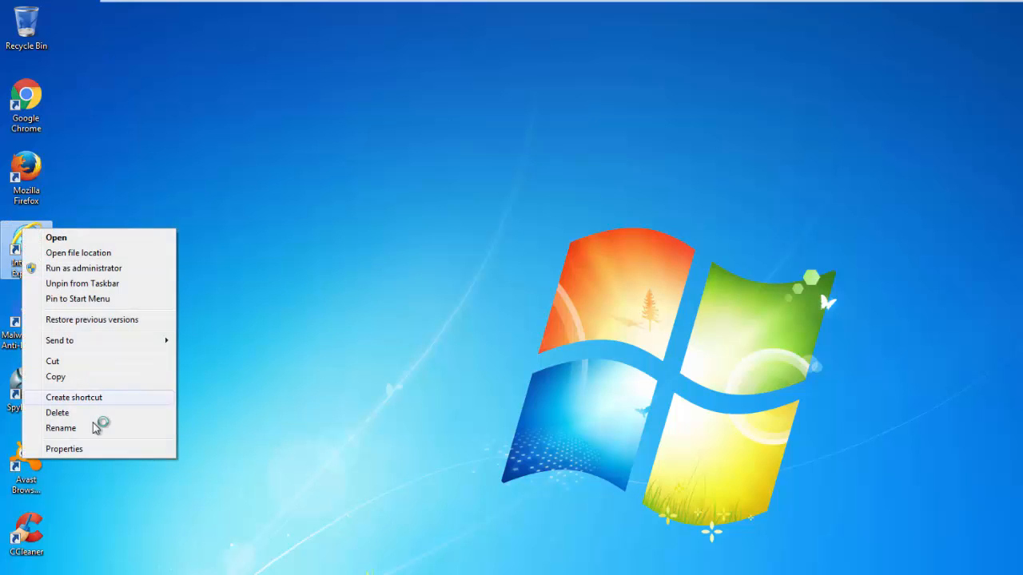
click(64, 447)
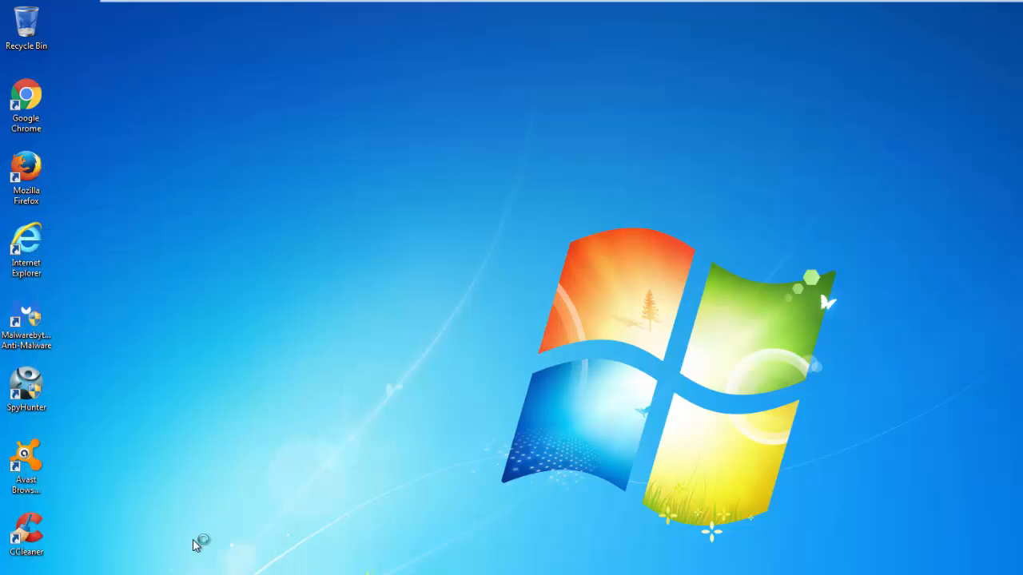
click(26, 249)
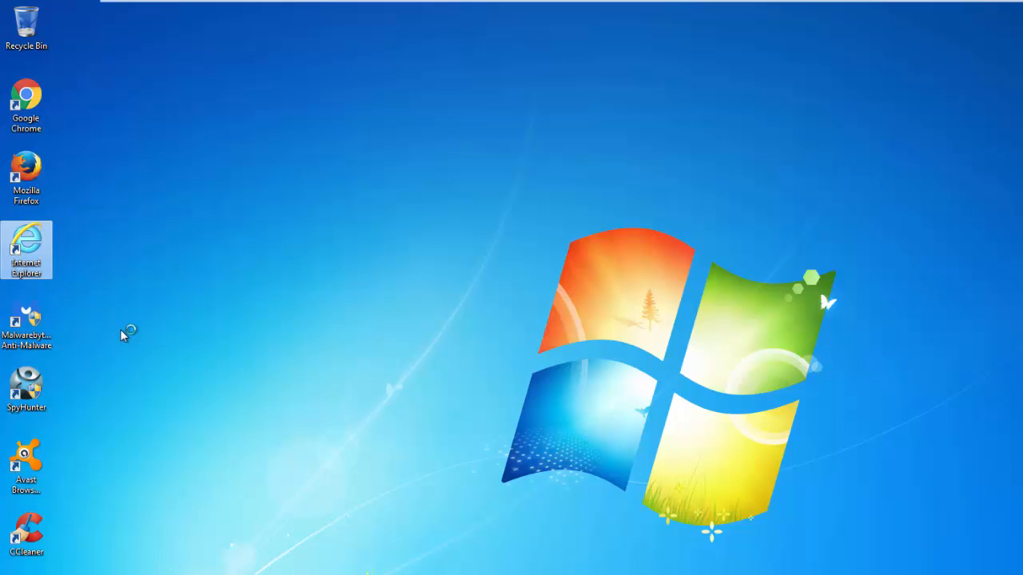
double_click(25, 249)
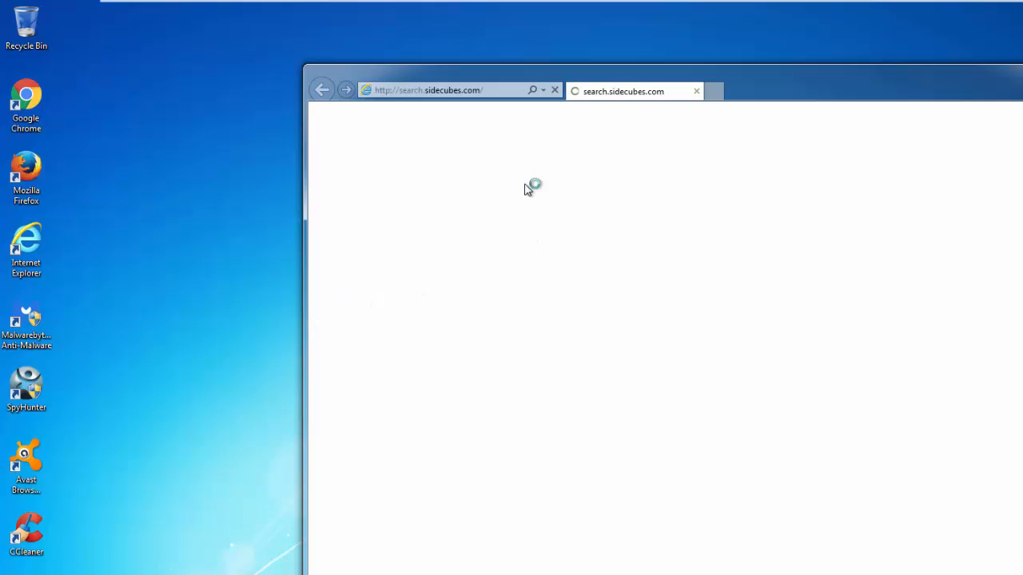
mouse_move(527, 349)
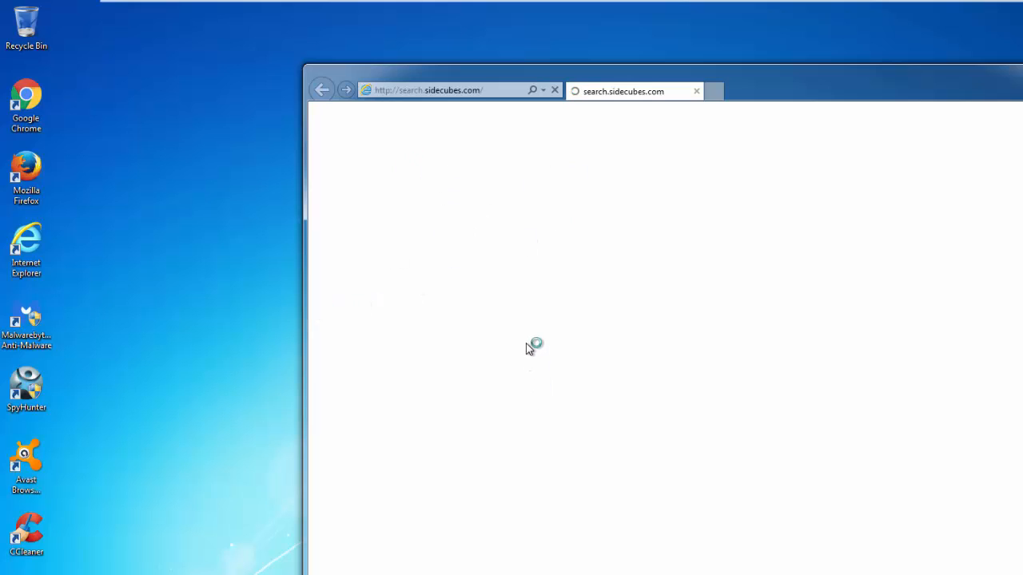
mouse_move(473, 158)
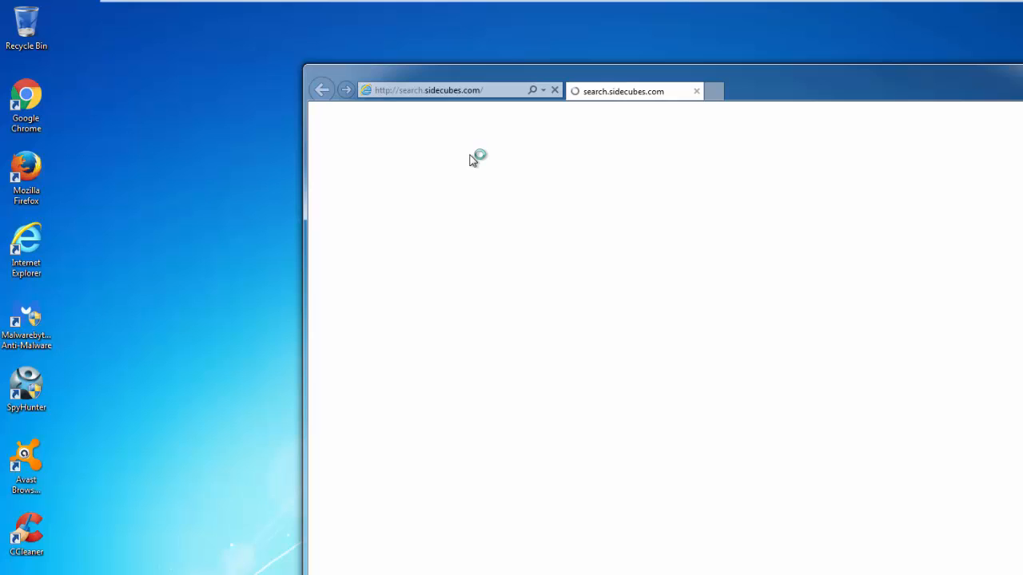
mouse_move(796, 83)
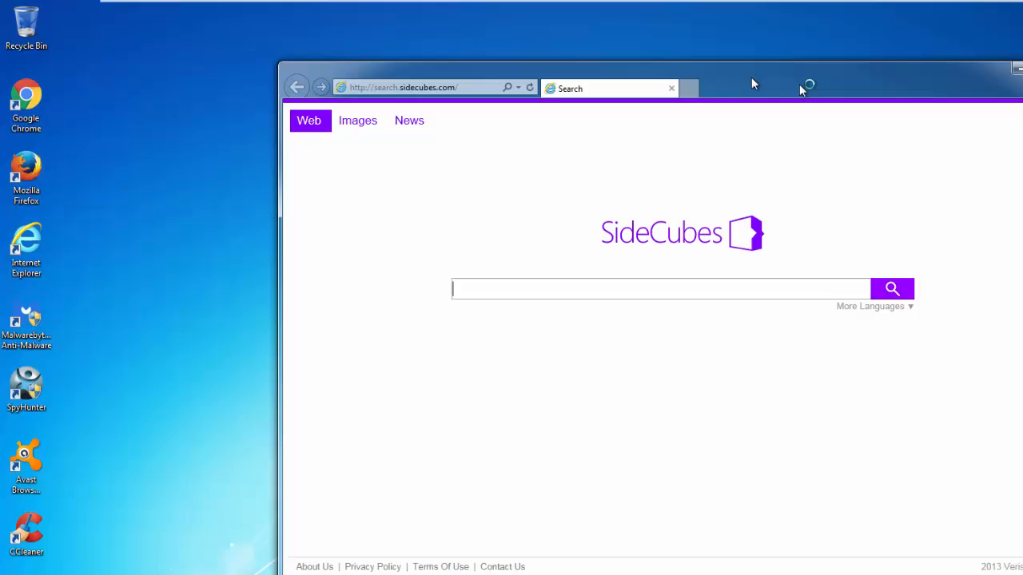
mouse_move(978, 389)
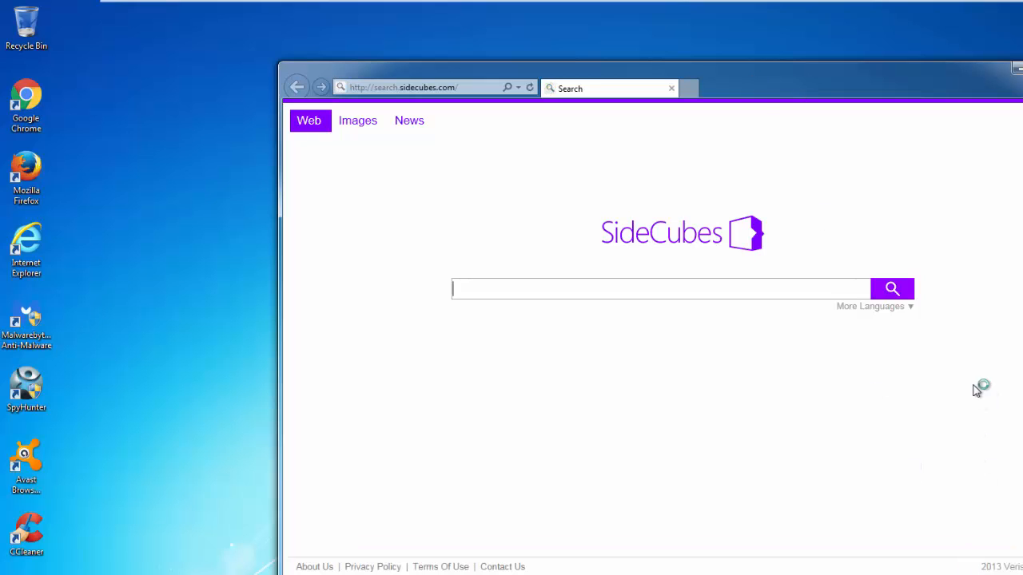
click(17, 562)
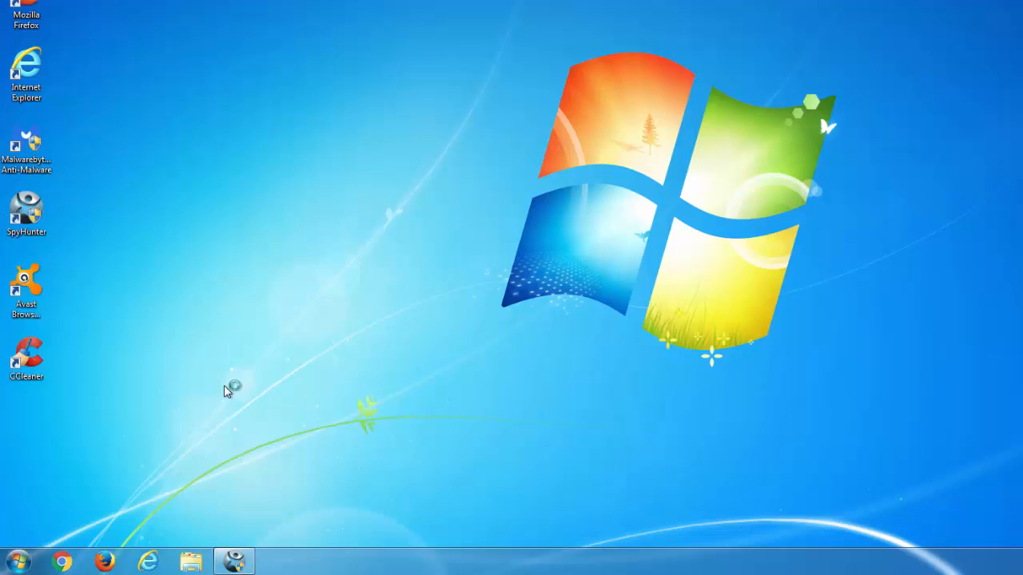
Browse to C:\Users\Test\AppData\Local\Temp and delete all its contents.
click(190, 561)
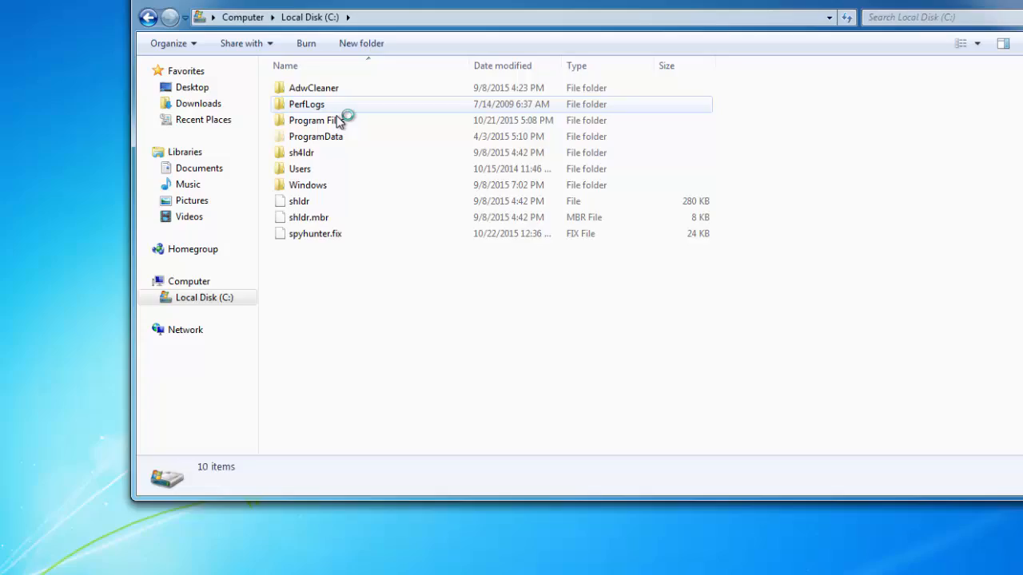
double_click(300, 170)
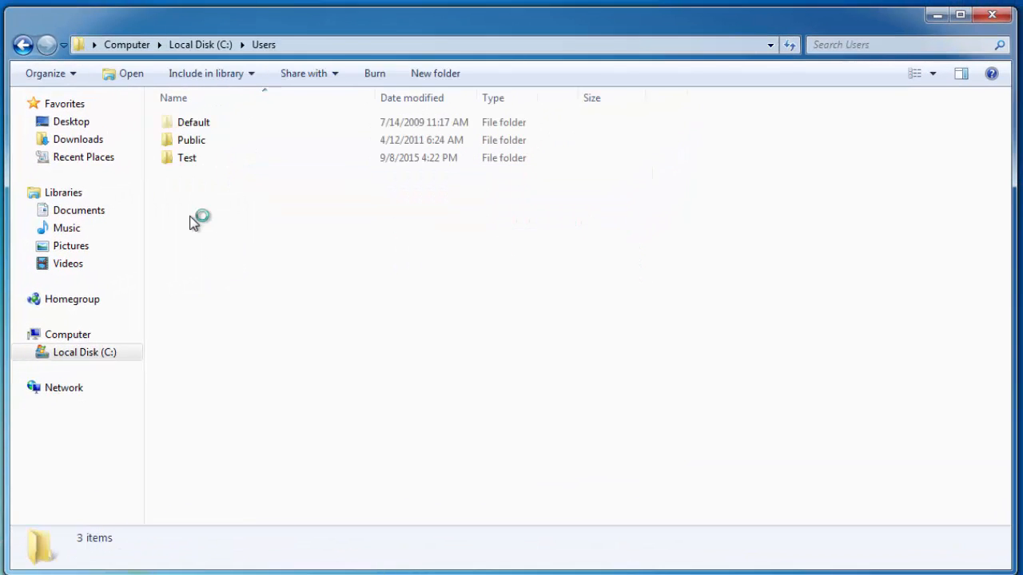
click(193, 121)
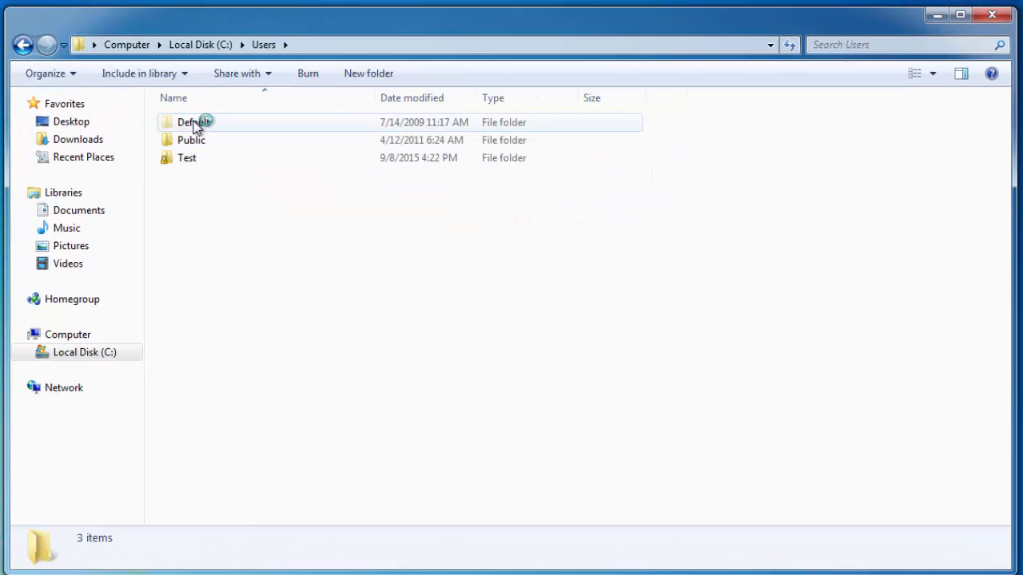
click(187, 158)
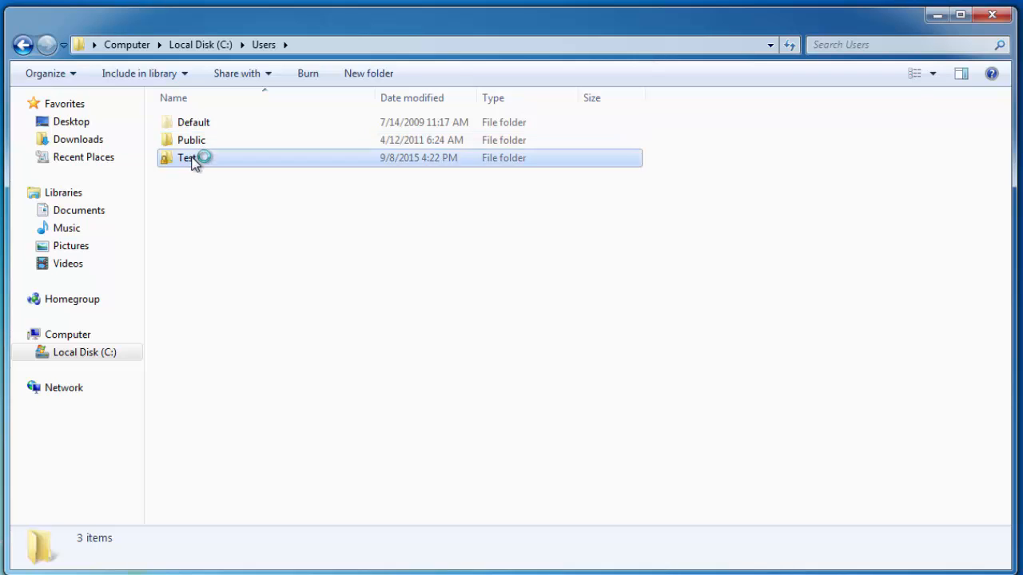
double_click(186, 158)
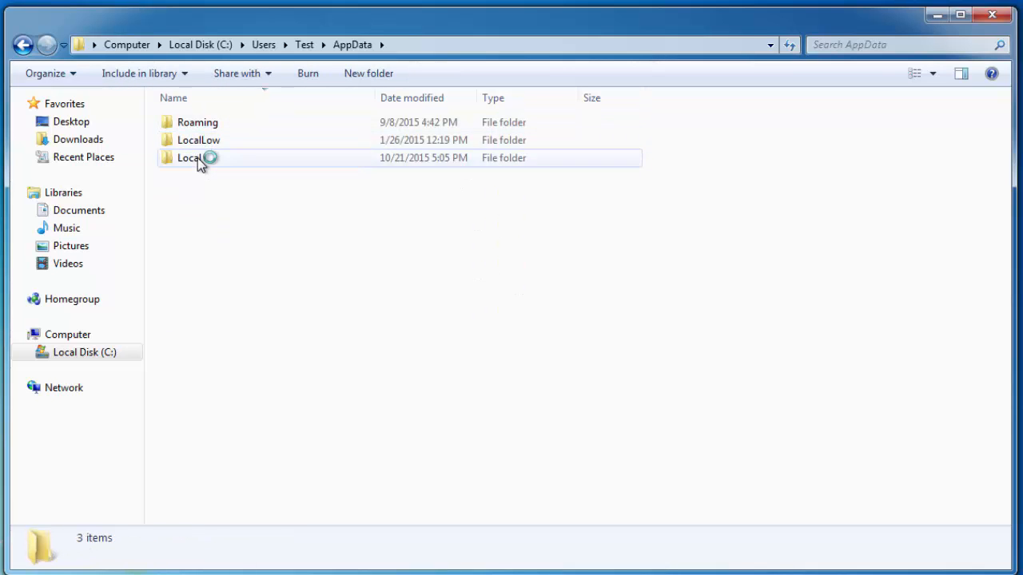
double_click(189, 158)
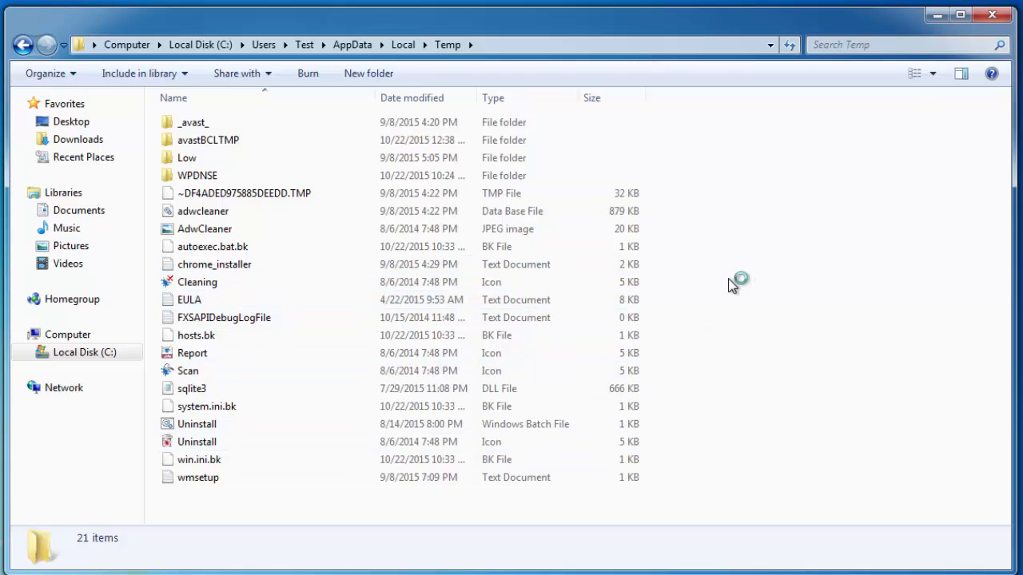
key(ctrl+a)
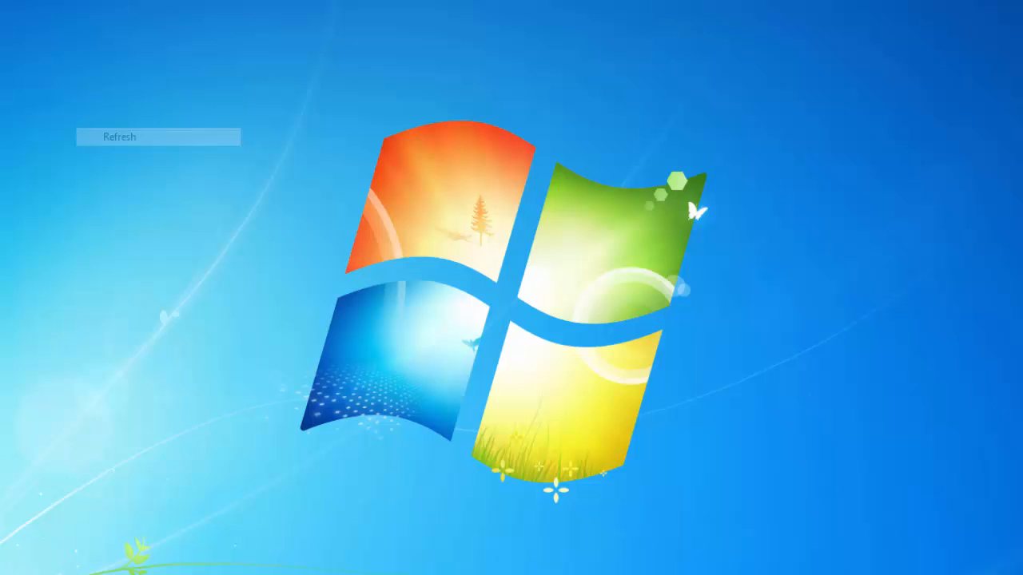
click(118, 138)
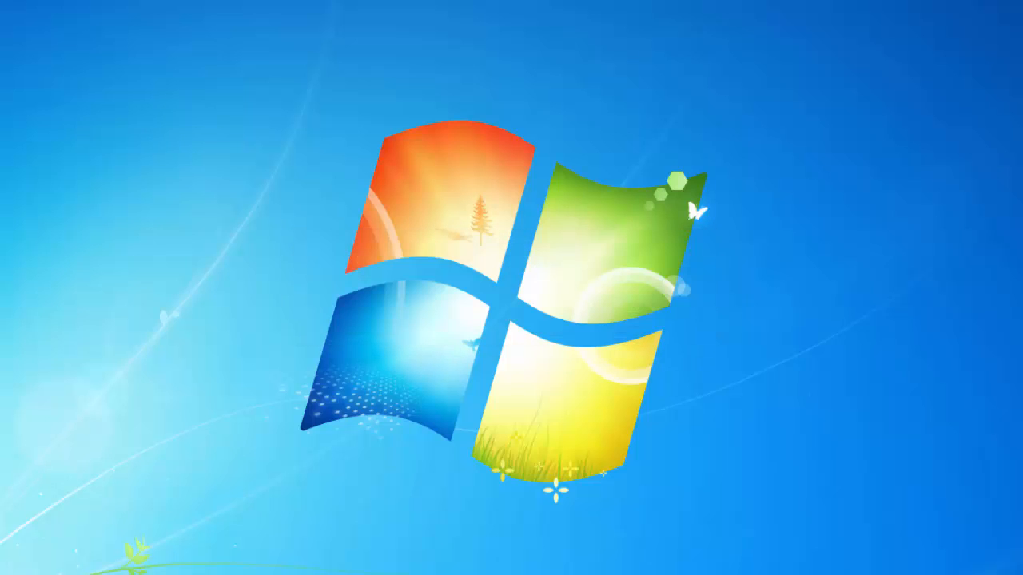